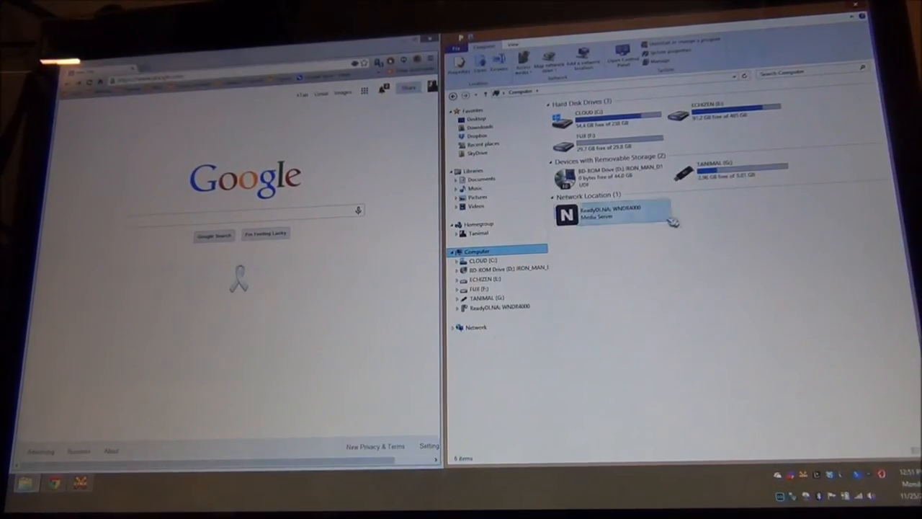
Select the TANIMAL (G:) USB drive and bring up its context menu
left_click(481, 297)
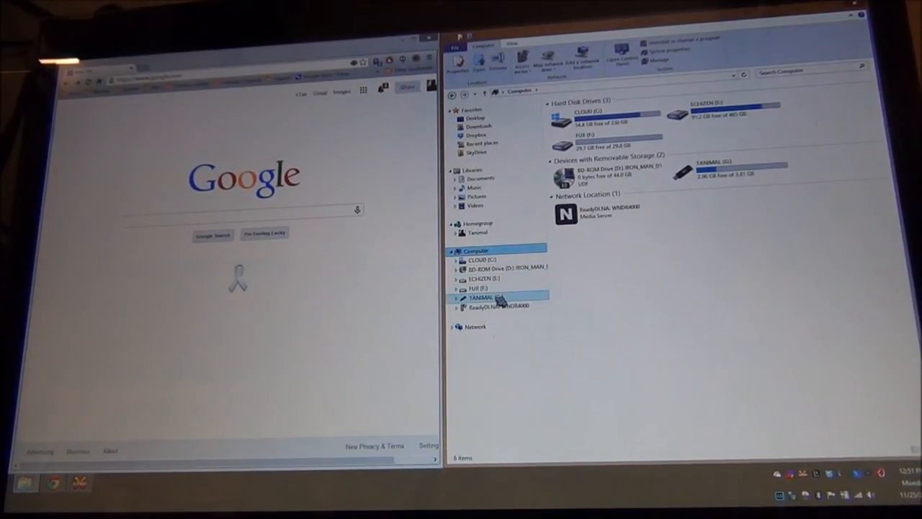
right_click(483, 297)
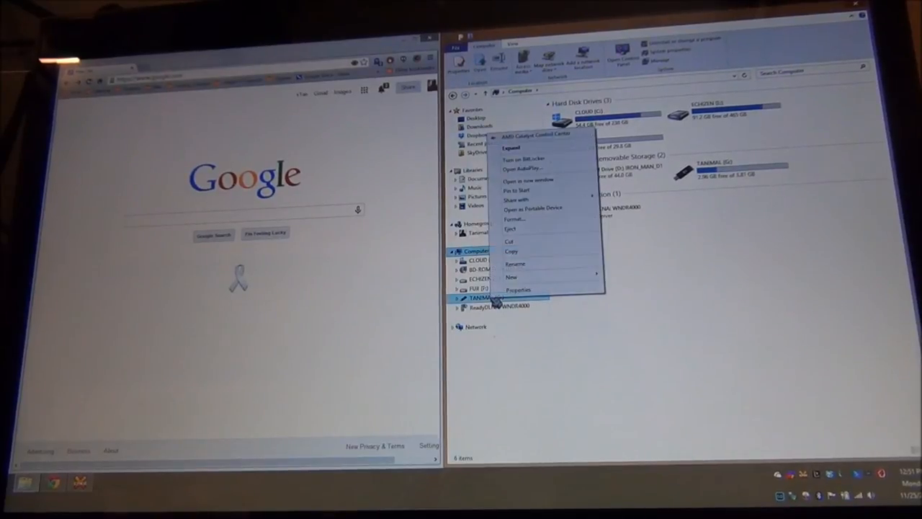
mouse_move(702, 414)
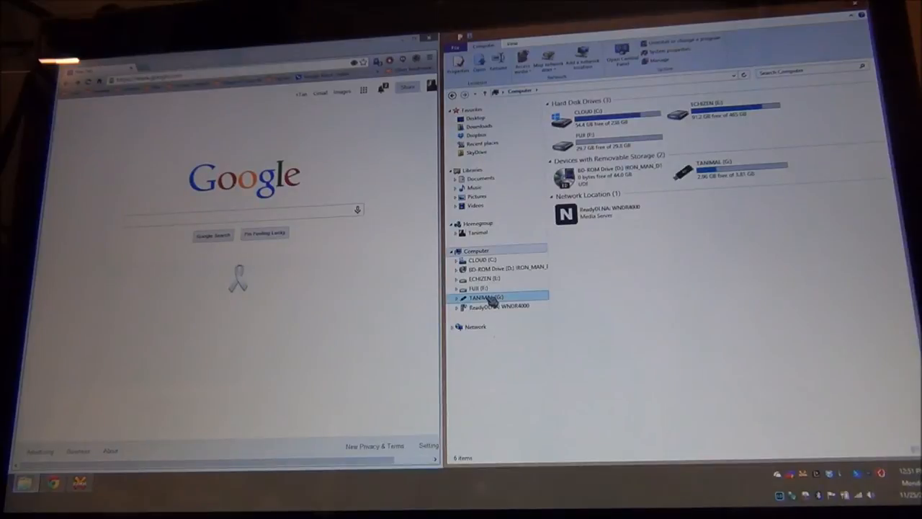
right_click(485, 297)
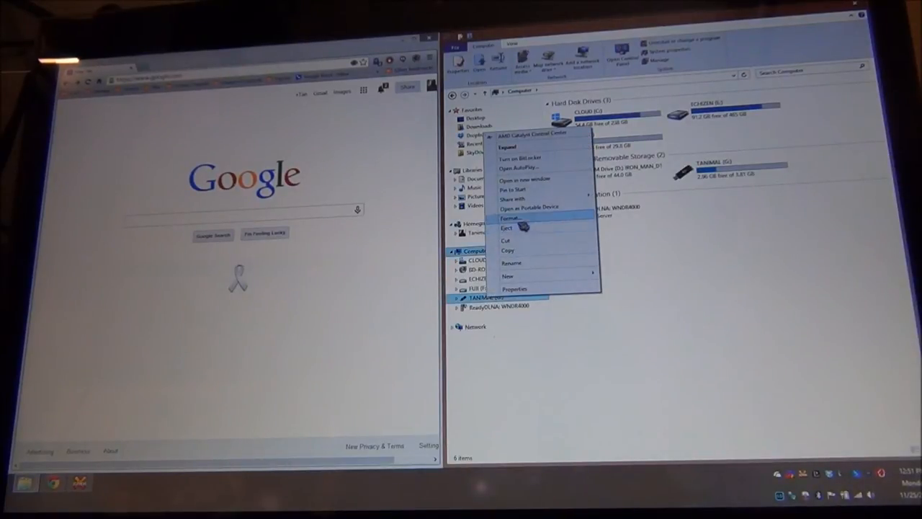
left_click(511, 218)
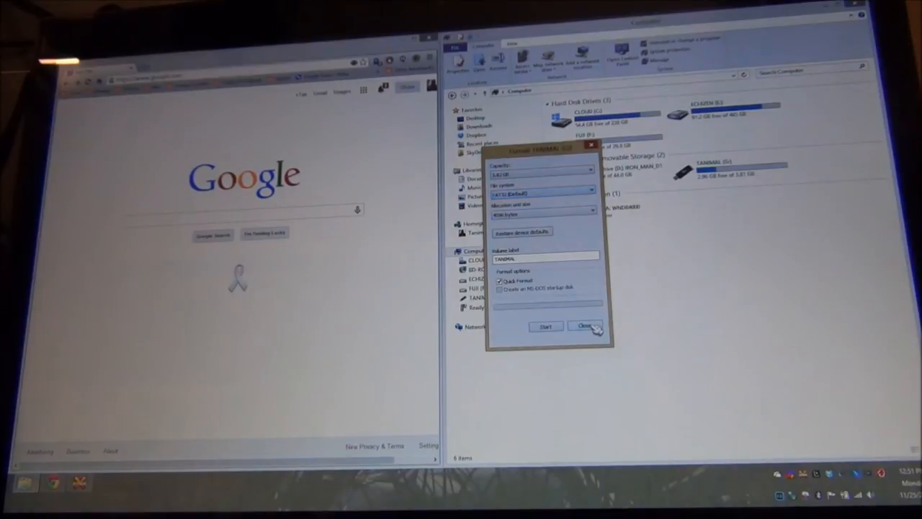
left_click(584, 325)
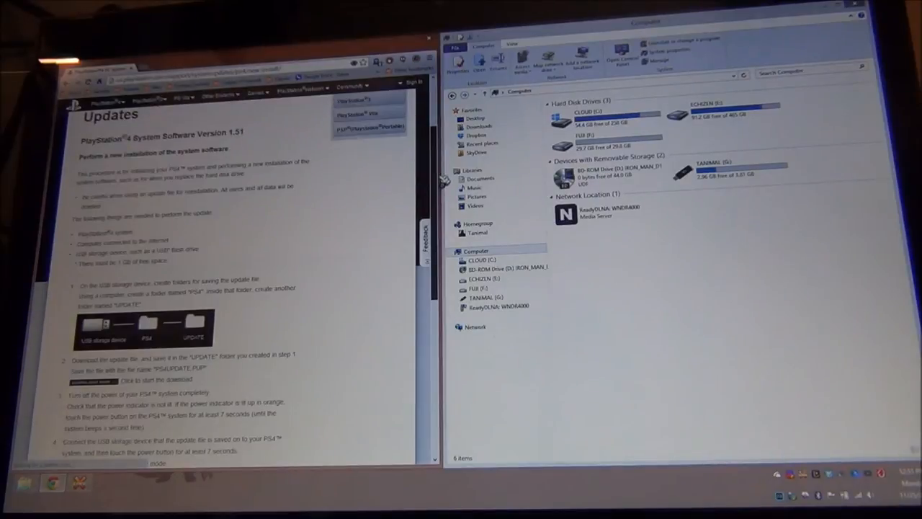
Scroll the PS4 update page down to the PS4UPDATE.PUP download and safe-mode steps
scroll("down", 3)
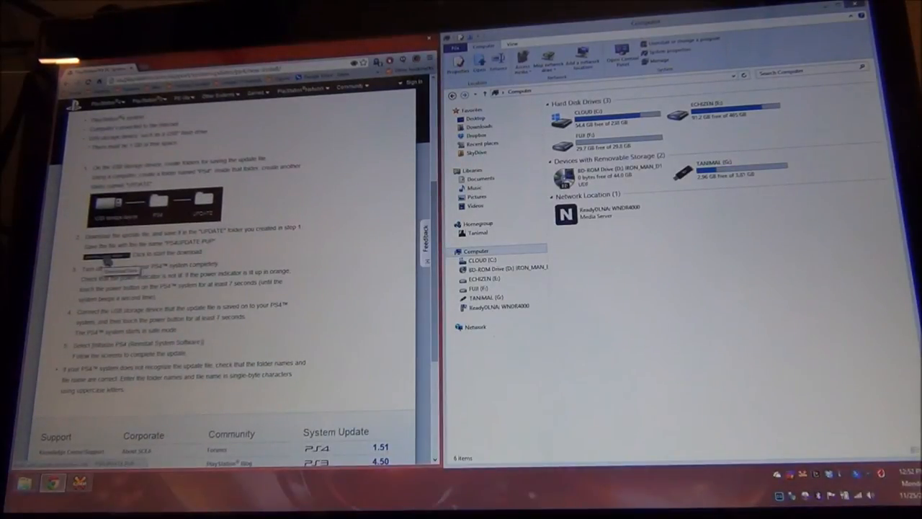
Open TANIMAL (G:), then its PS4 folder, then the UPDATE folder
left_click(486, 298)
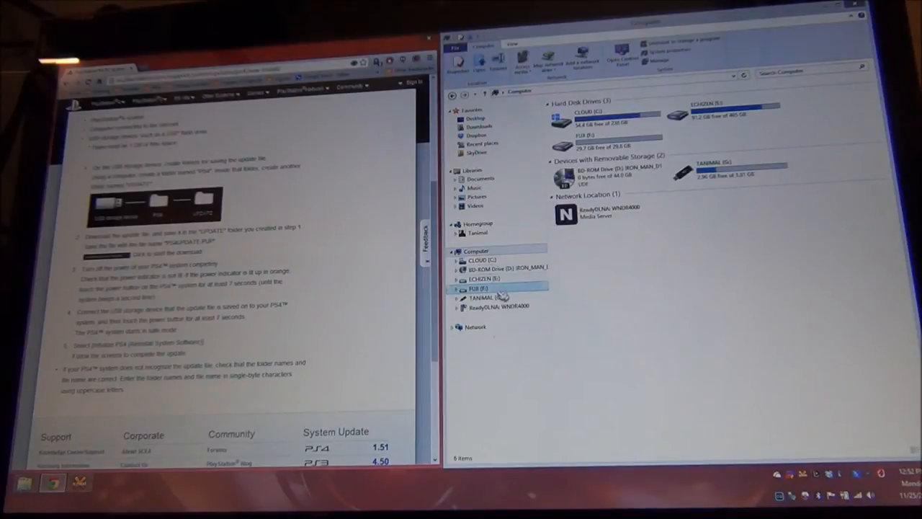
double_click(482, 297)
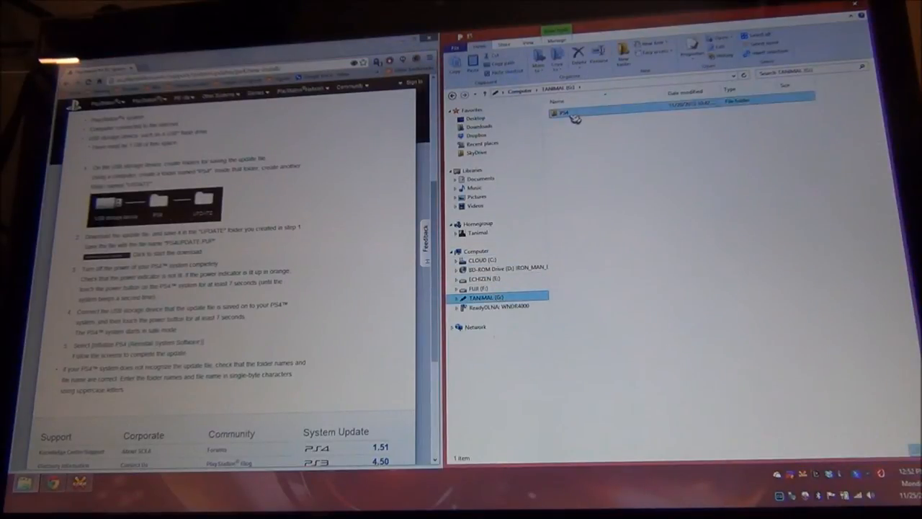
double_click(564, 112)
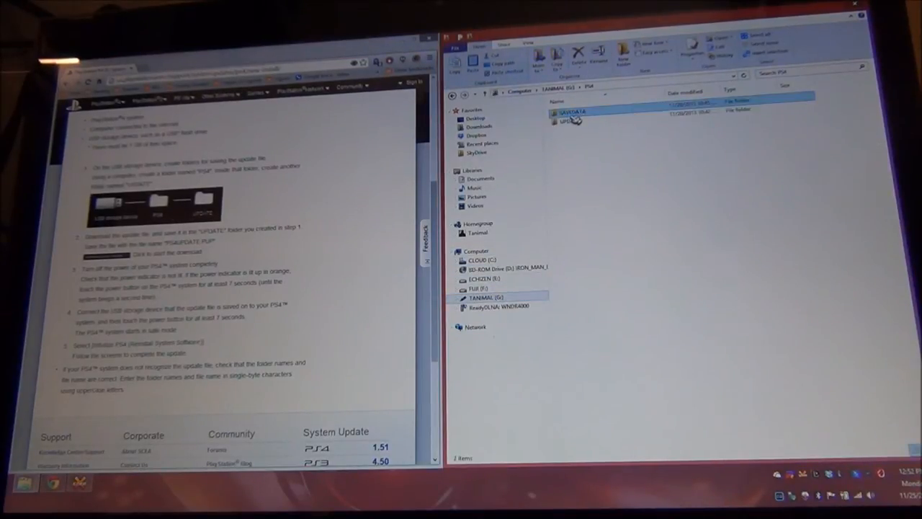
left_click(573, 120)
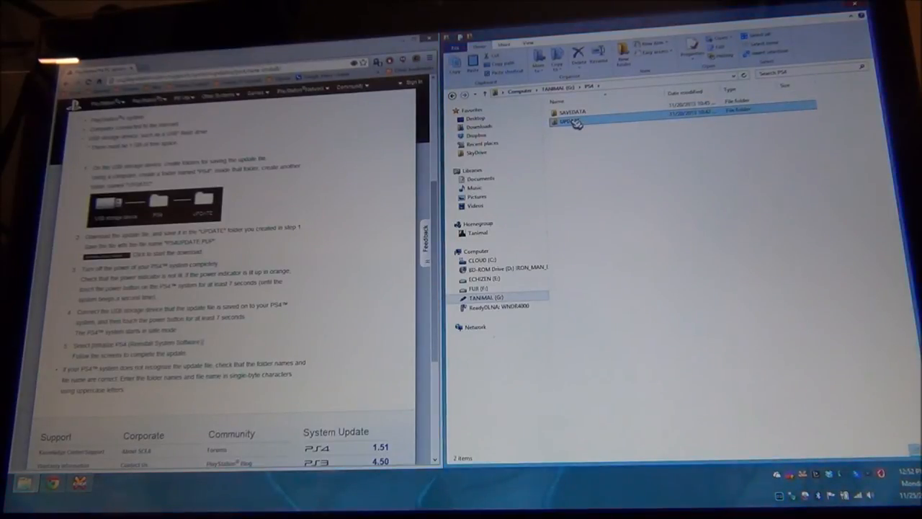
double_click(569, 121)
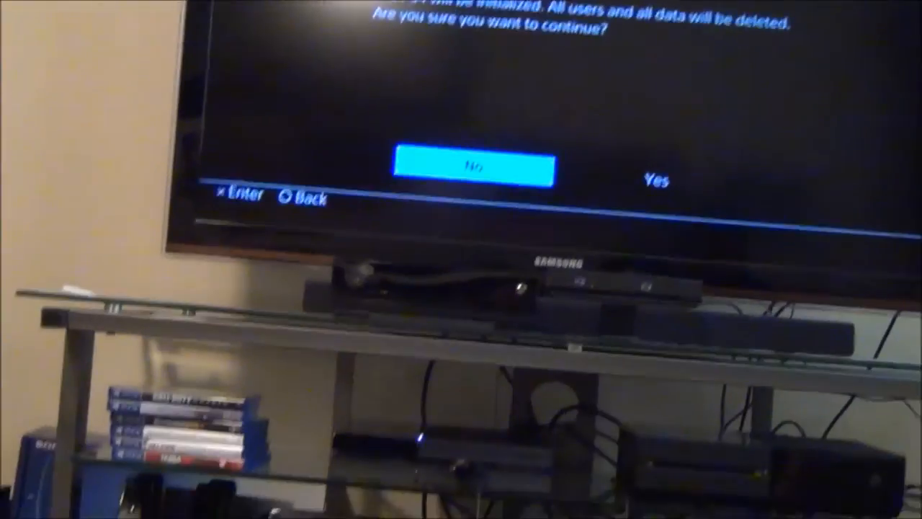
Confirm Yes to initialize, deleting all users and data
left_click(654, 179)
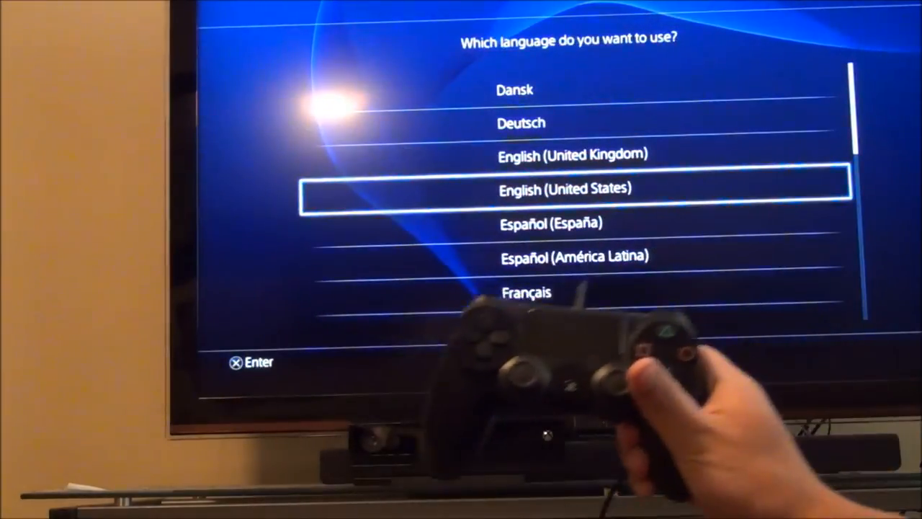
Choose English (United States), then start Set Up Internet Connection from the Welcome screen
key("up")
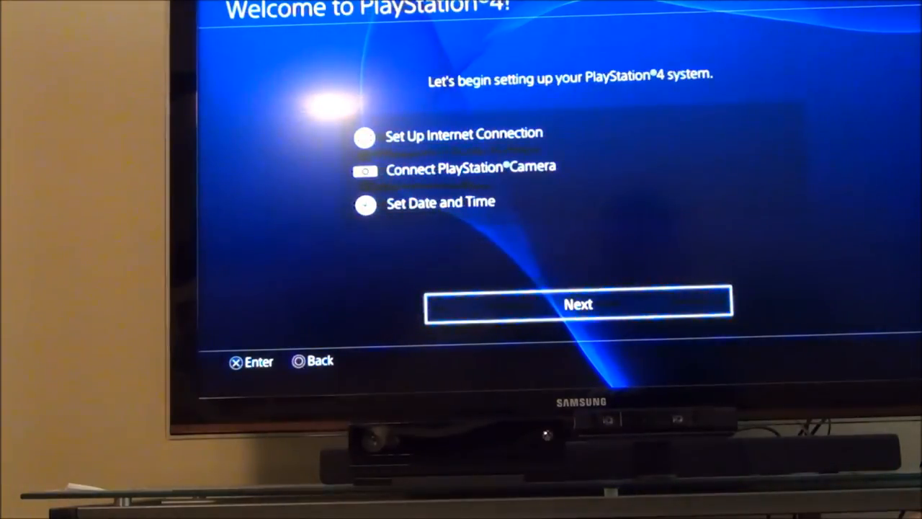
left_click(578, 303)
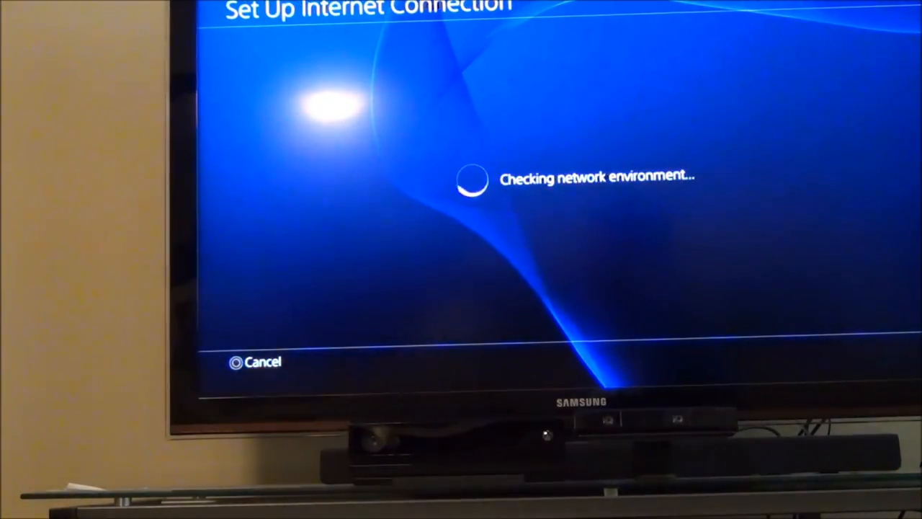